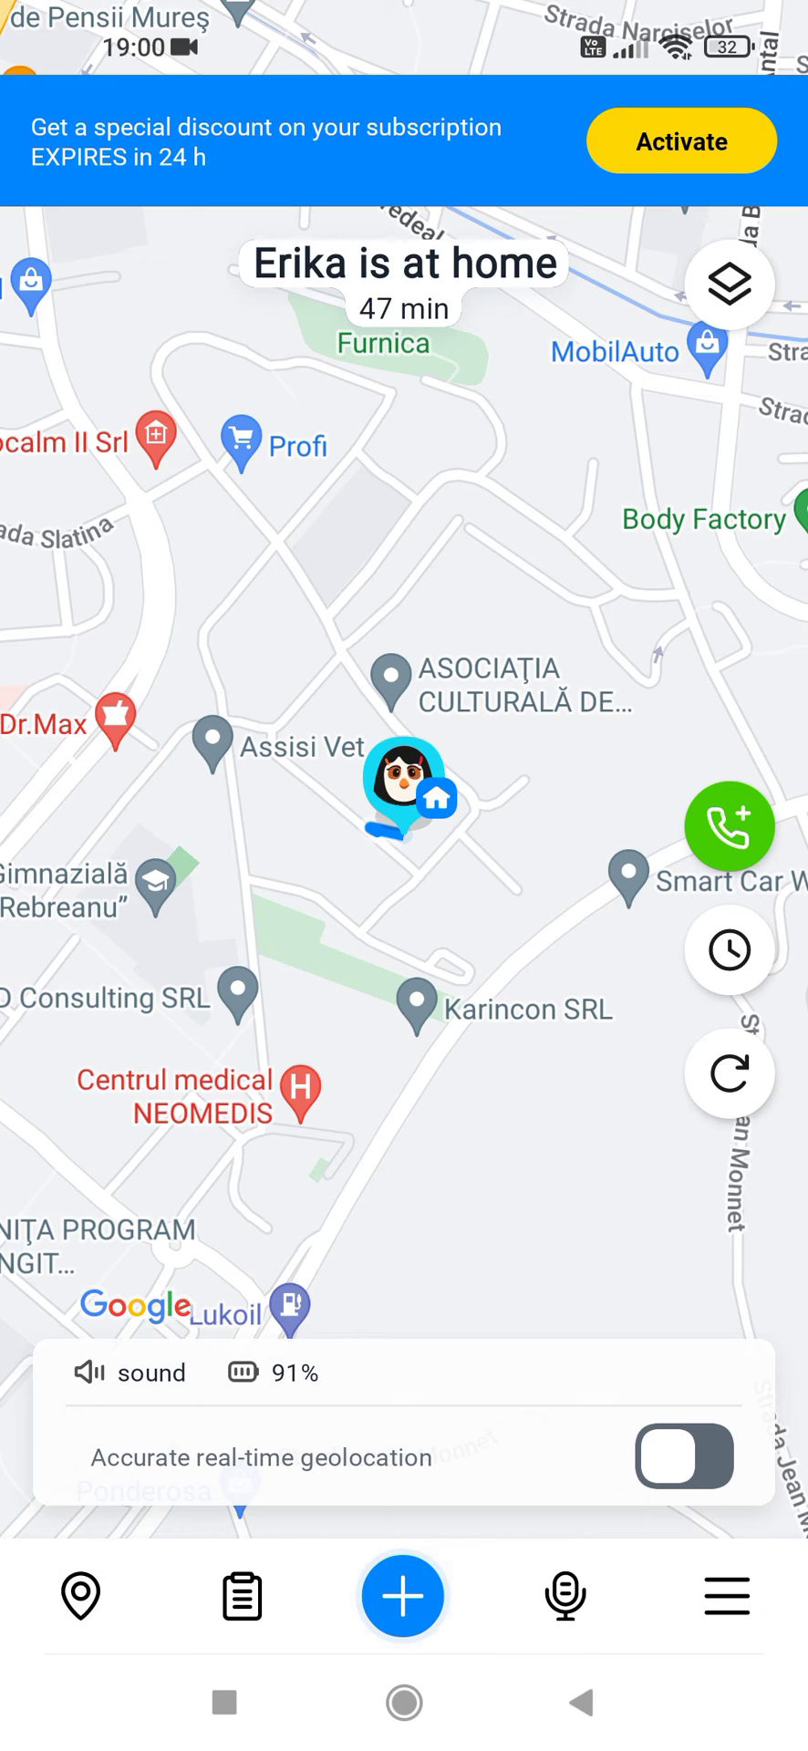
# Bring up the Add parent / Add child options from the plus button.
pyautogui.click(401, 1596)
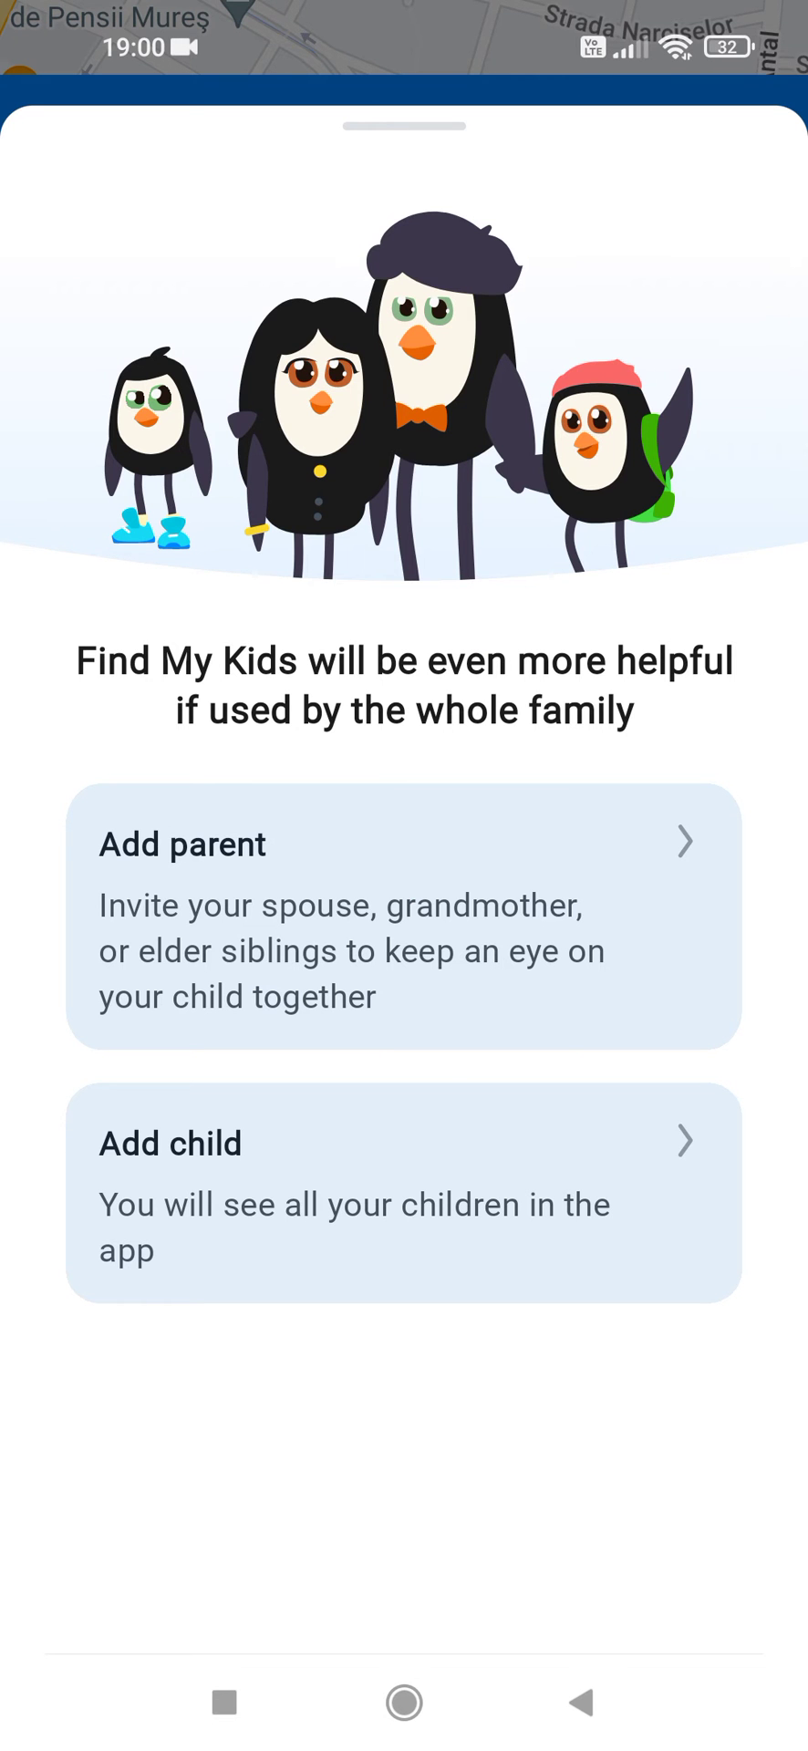